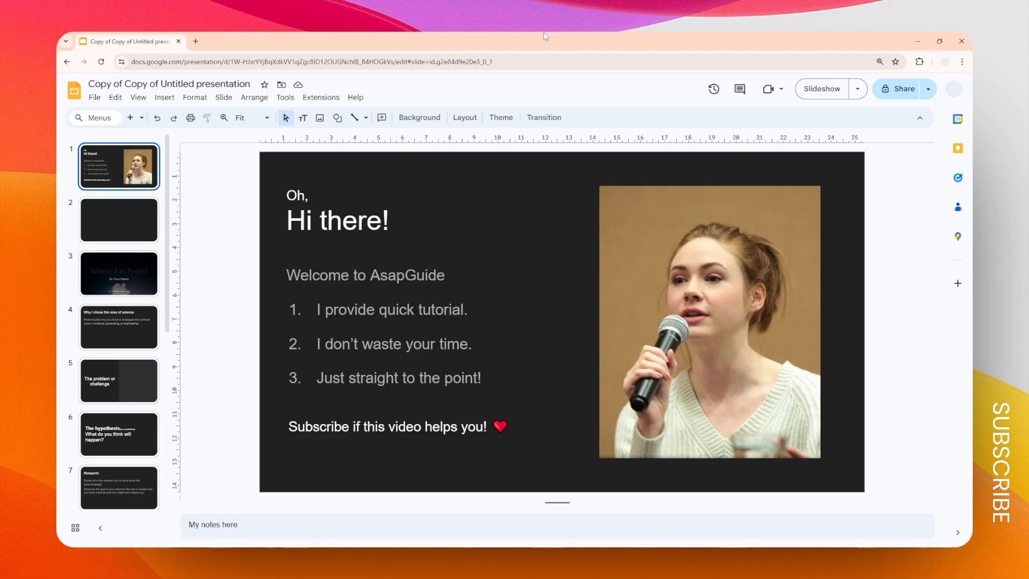
pyautogui.moveTo(365, 239)
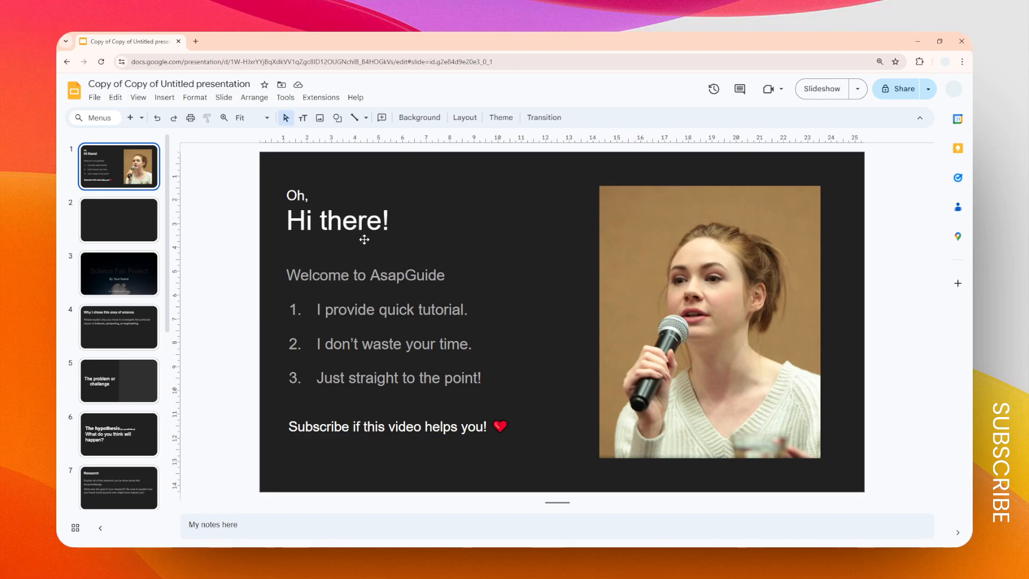
pyautogui.moveTo(366, 246)
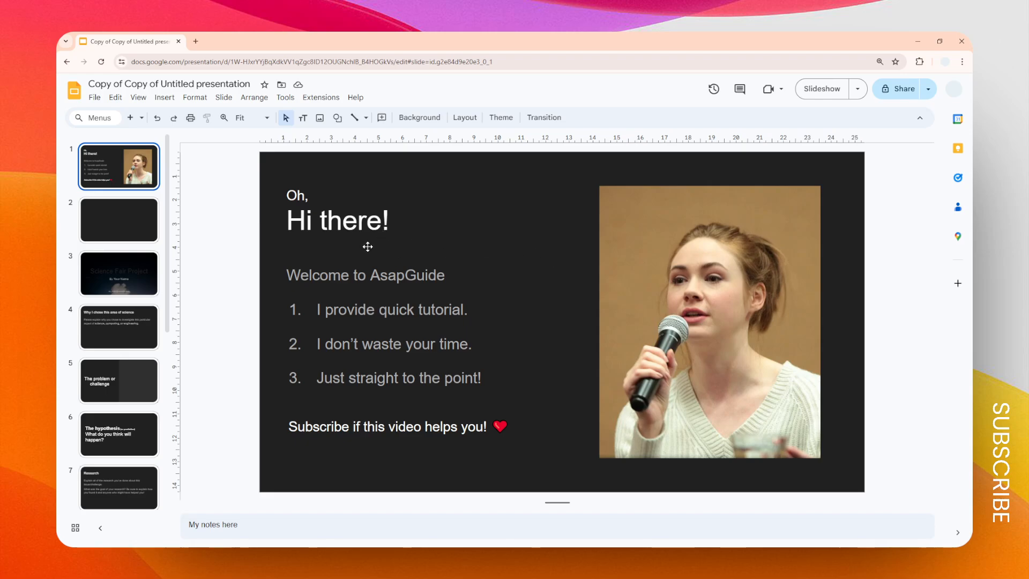
# Reveal the Share options with Publish to web from the File menu
pyautogui.click(95, 97)
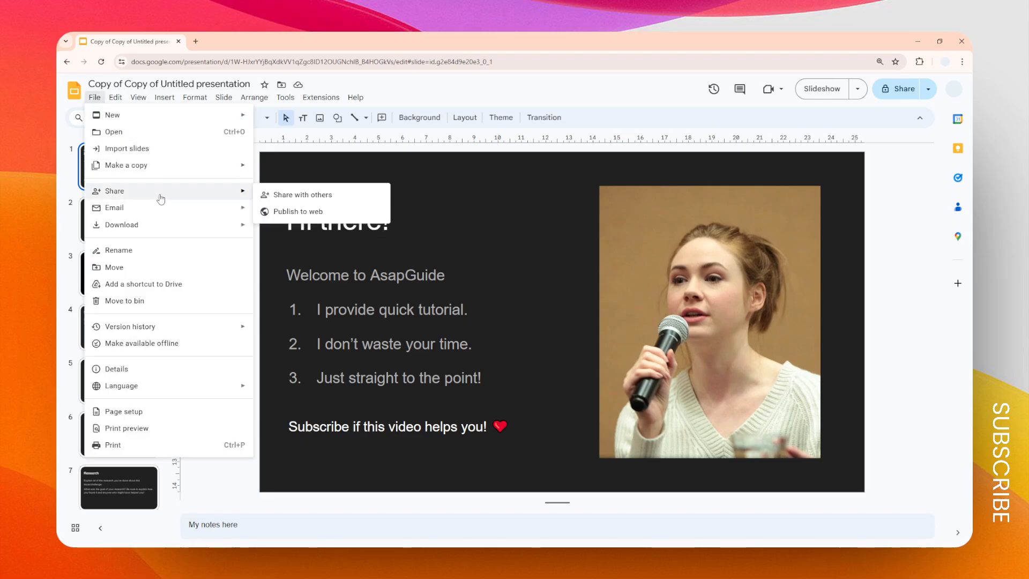
pyautogui.moveTo(299, 211)
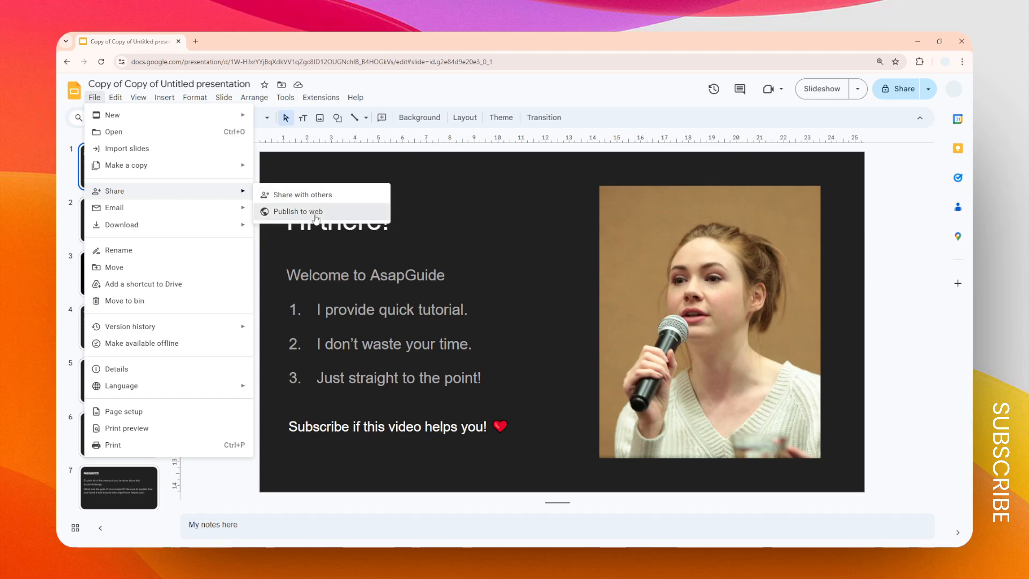
# Review embed settings, keeping Medium (960x569) slide size and 3-second auto-advance
pyautogui.click(298, 212)
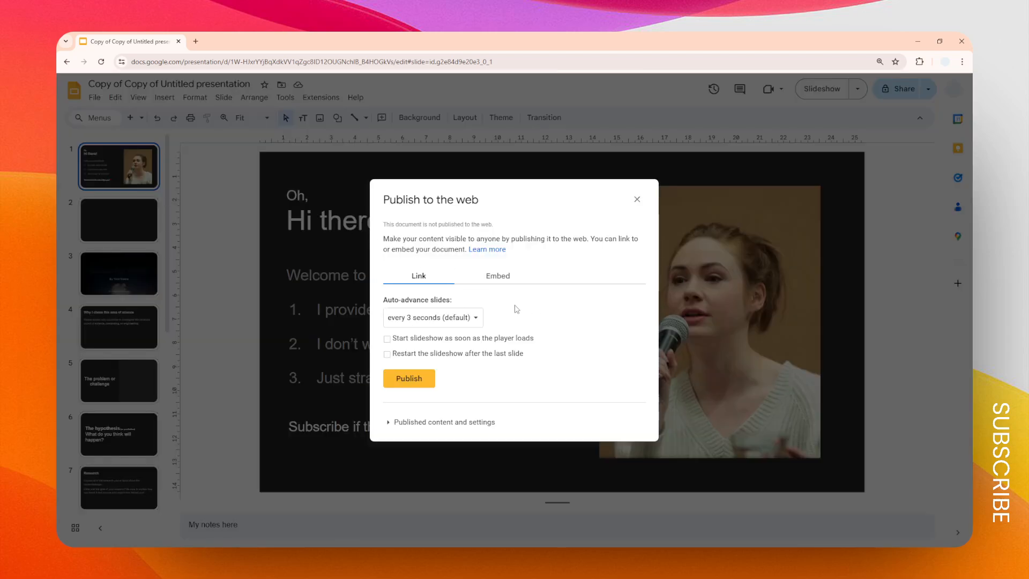
pyautogui.click(497, 276)
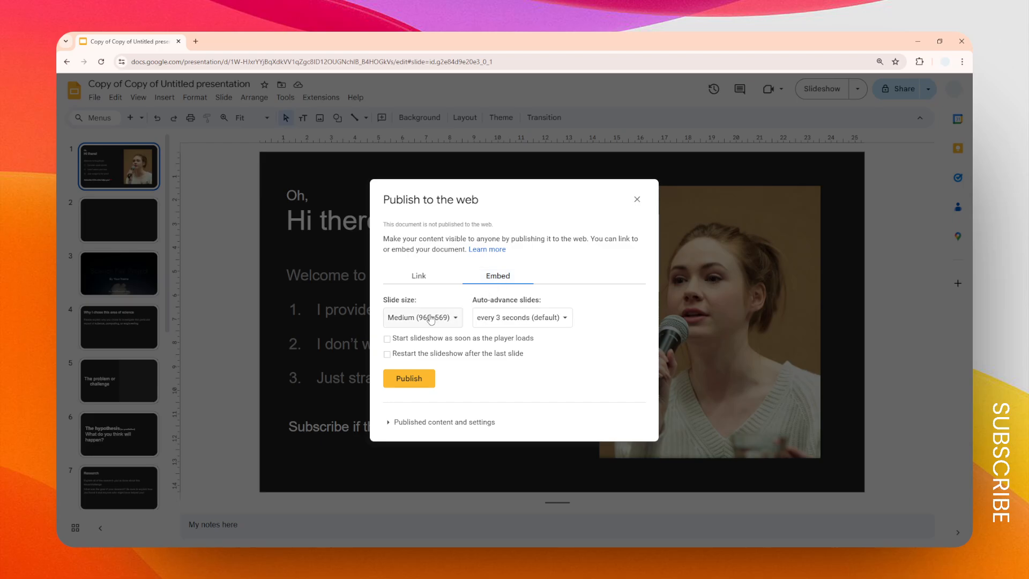
pyautogui.click(423, 318)
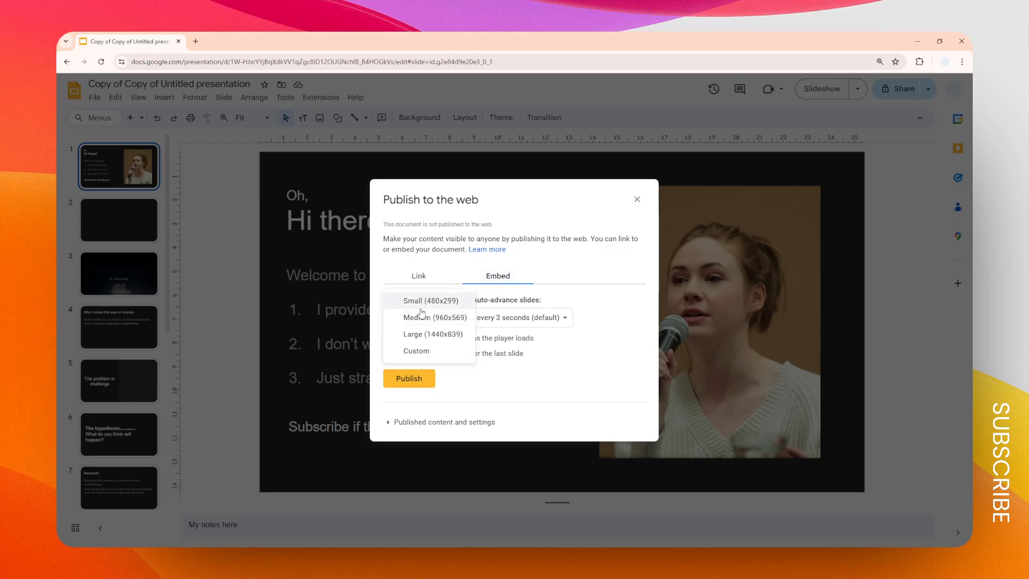
pyautogui.moveTo(432, 335)
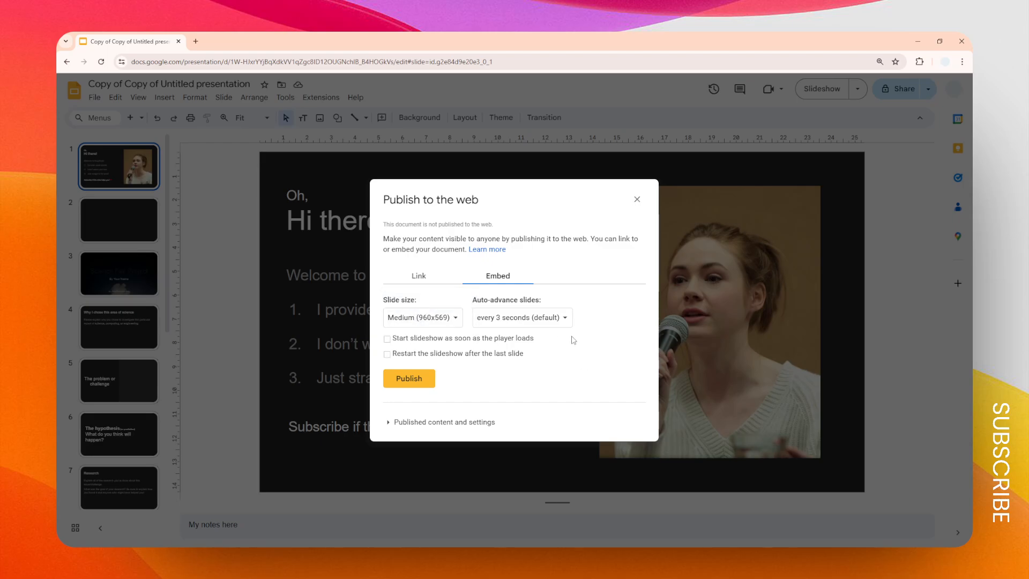
pyautogui.click(523, 318)
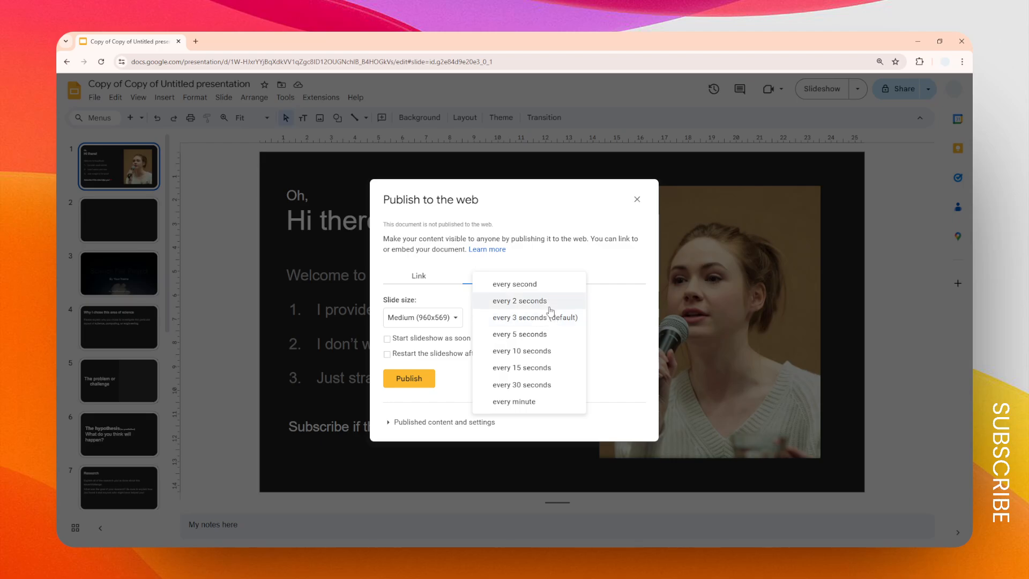
pyautogui.click(534, 317)
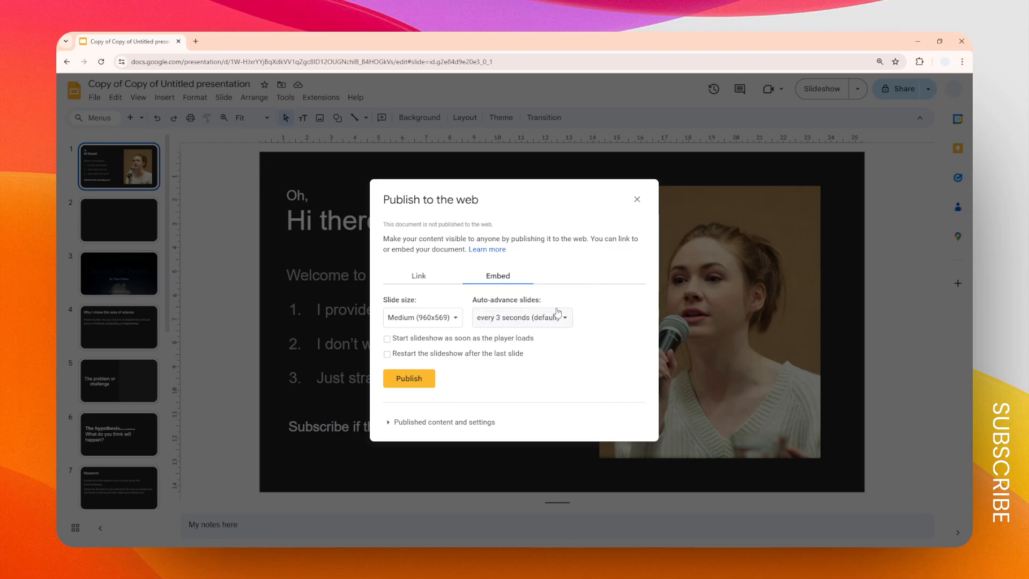
pyautogui.moveTo(540, 323)
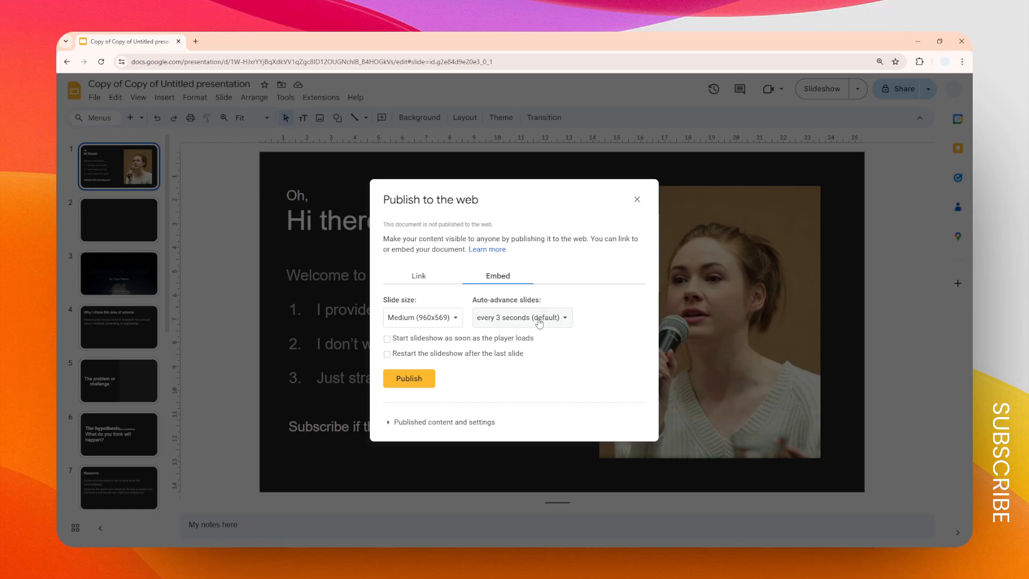
pyautogui.moveTo(583, 326)
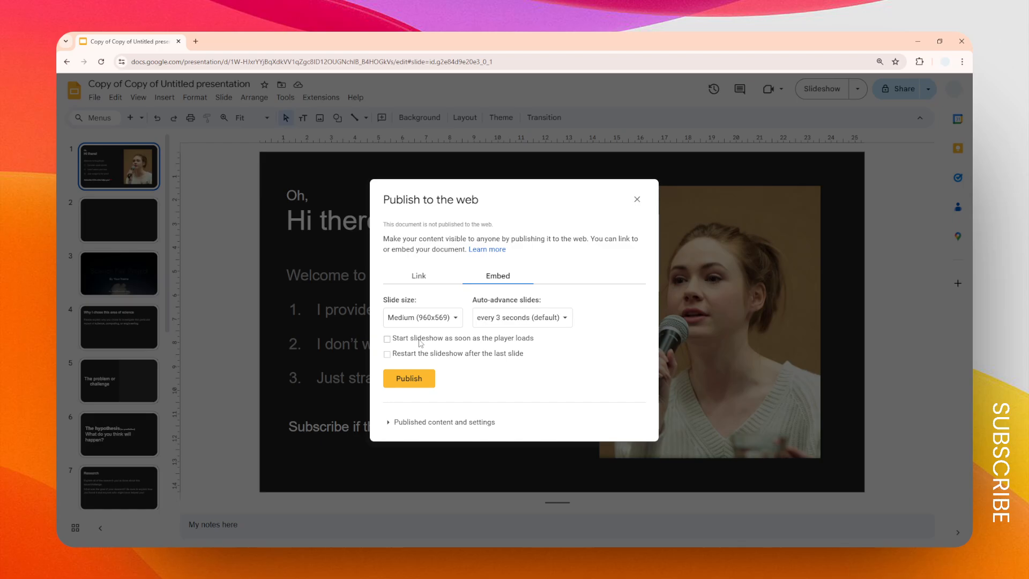
# Publish the presentation with start-on-load and restart-after-last-slide enabled
pyautogui.click(387, 337)
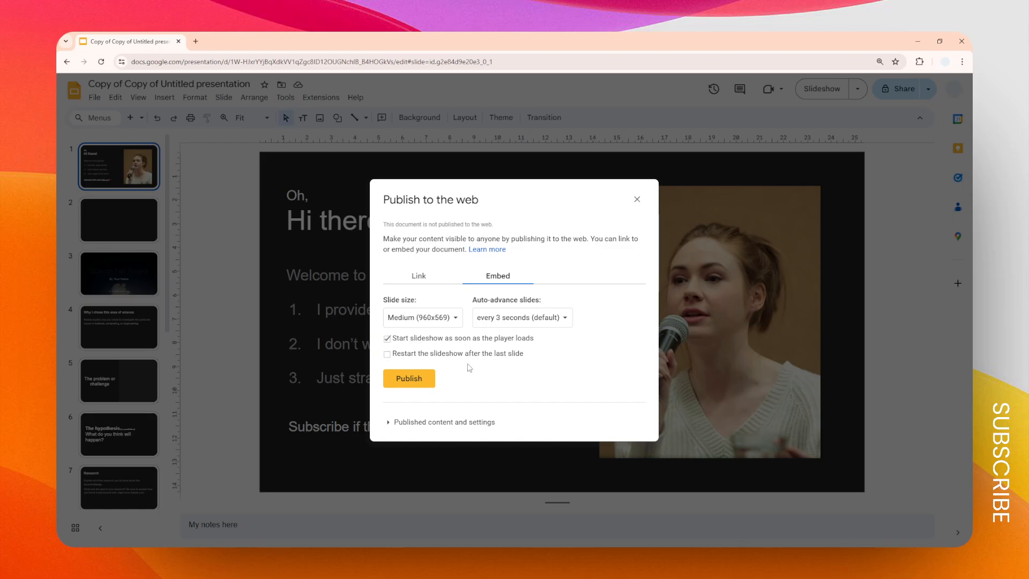
pyautogui.moveTo(499, 366)
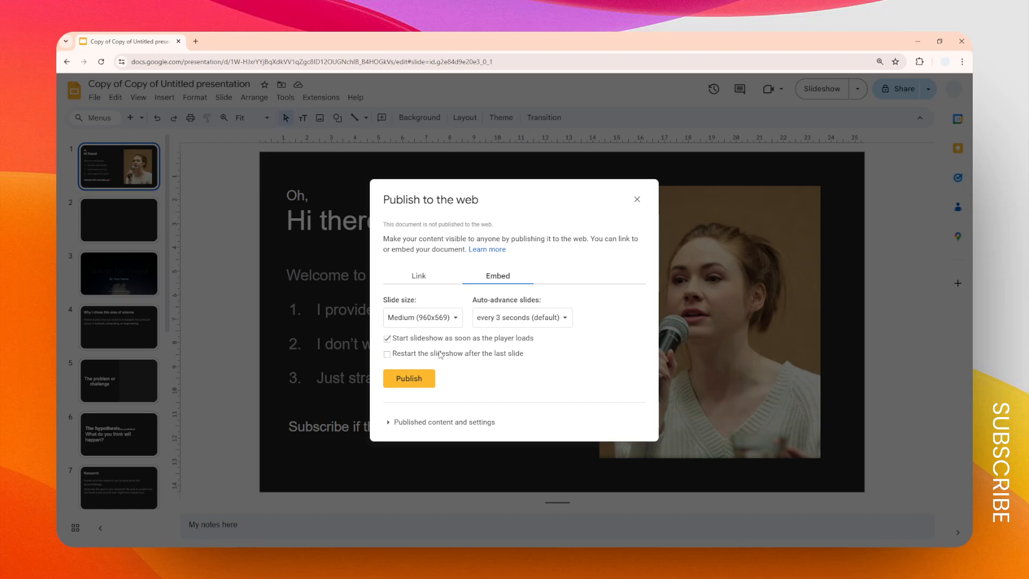
pyautogui.click(387, 353)
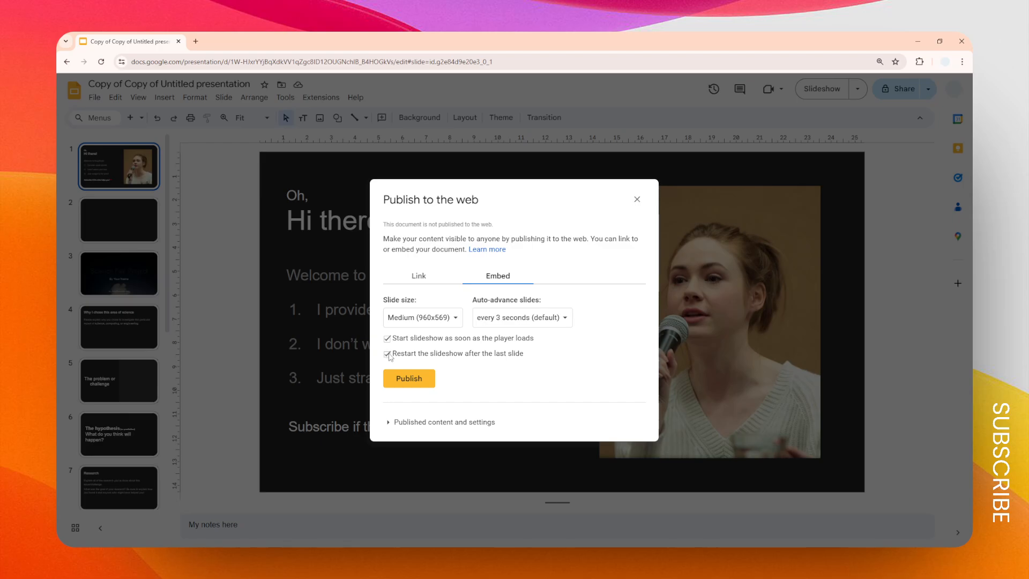
pyautogui.moveTo(421, 378)
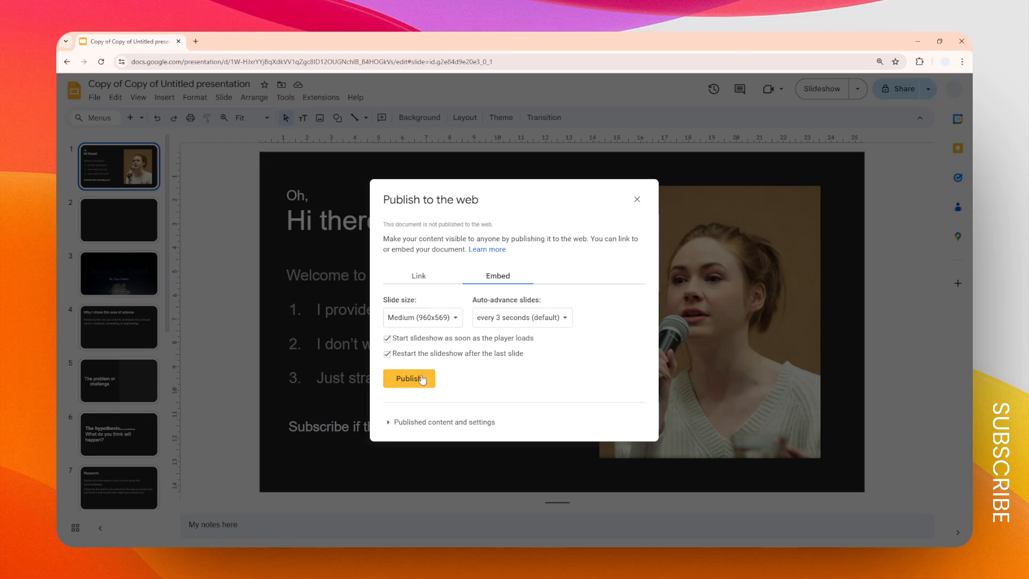
pyautogui.click(408, 378)
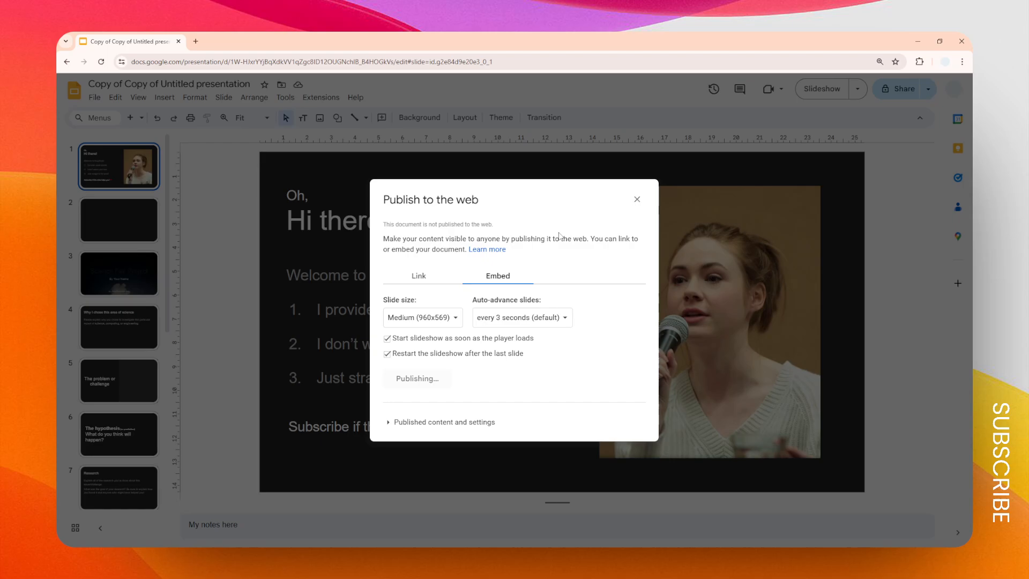
pyautogui.click(416, 379)
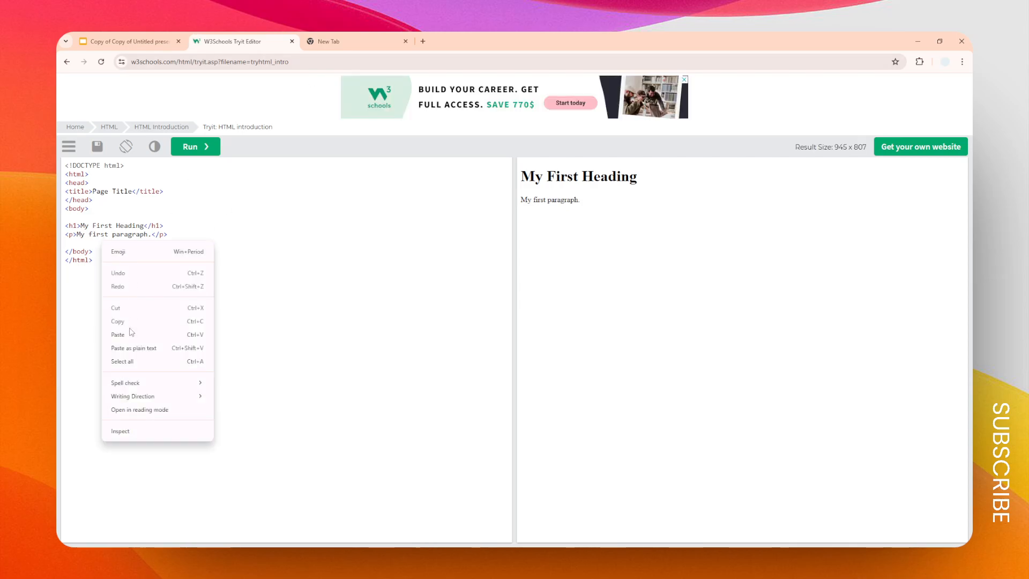
# Paste the iframe embed code into the TryIt HTML and run the preview
pyautogui.click(118, 334)
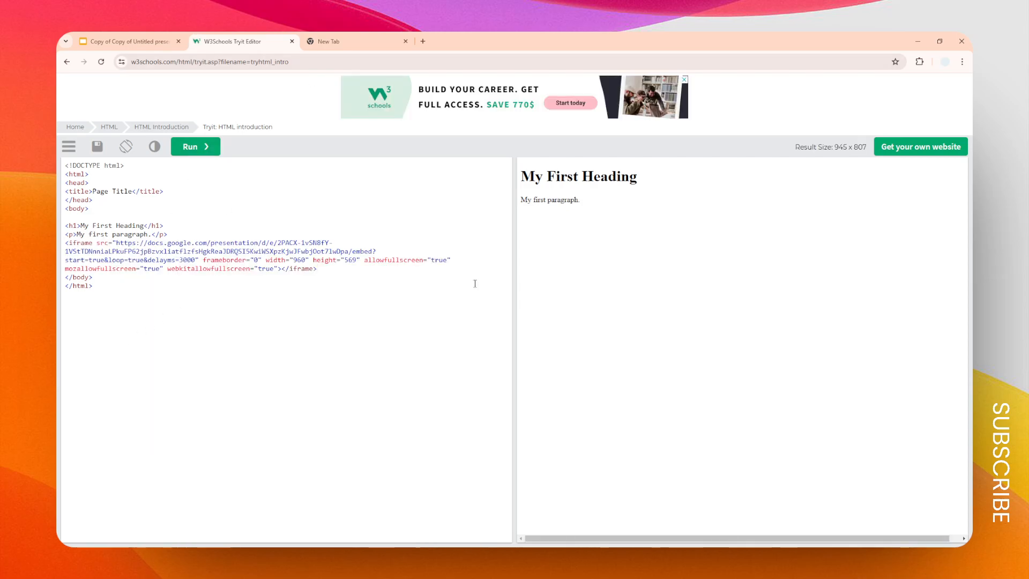
pyautogui.click(191, 147)
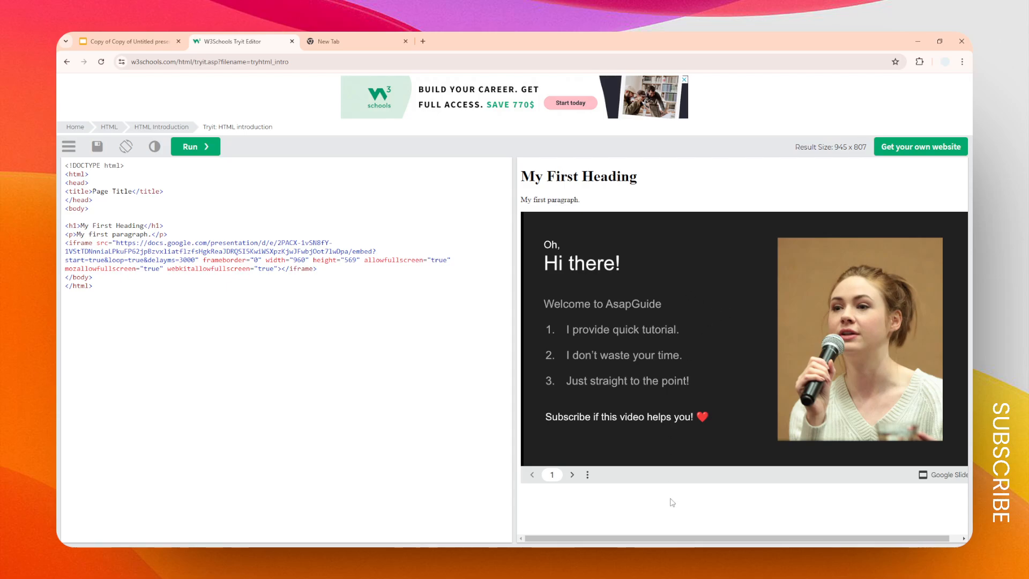
# Watch the embedded slideshow auto-advance in the Result pane up to slide 7, Research
pyautogui.click(571, 475)
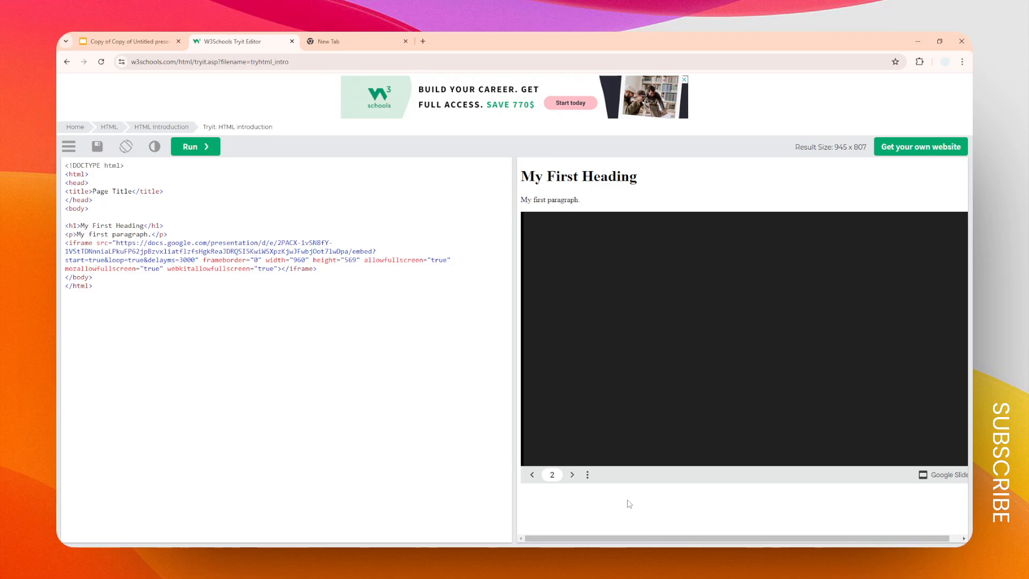
pyautogui.click(572, 475)
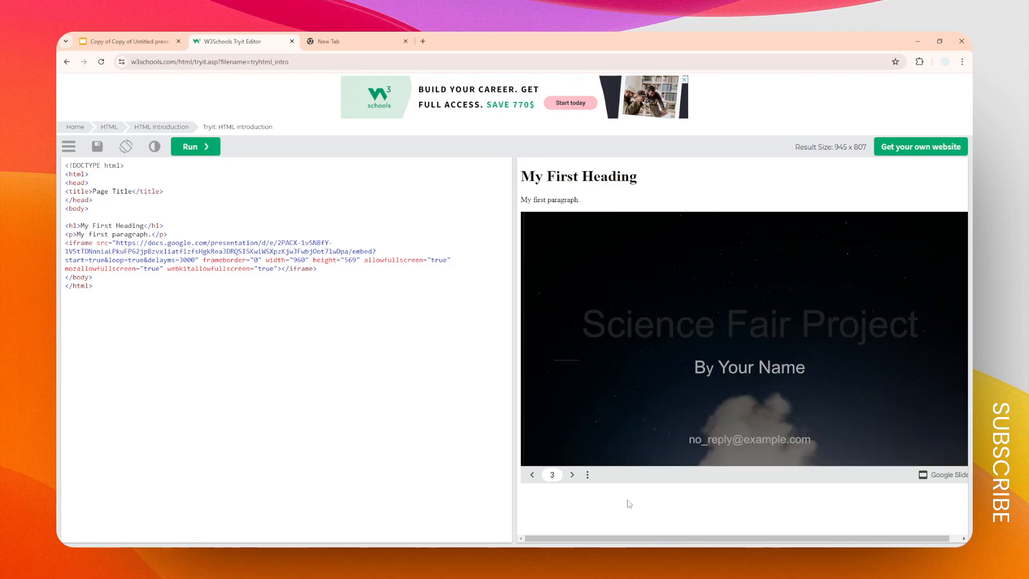
pyautogui.click(572, 474)
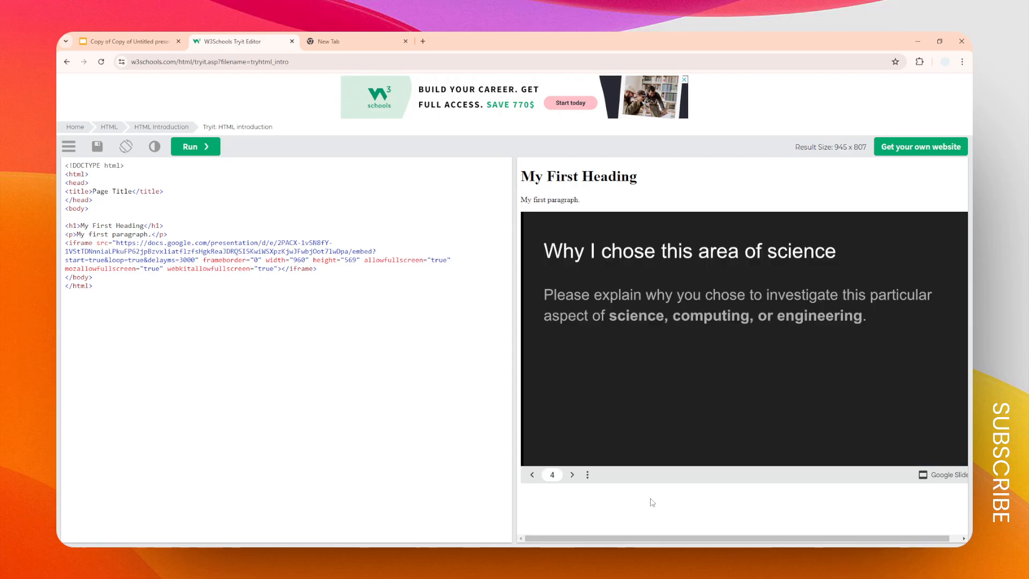
pyautogui.moveTo(731, 534)
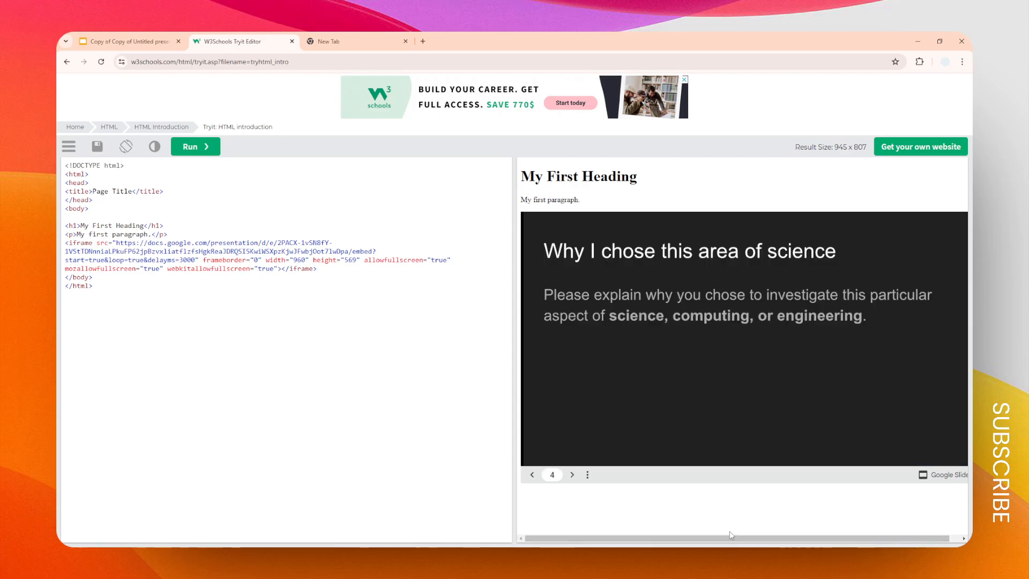
pyautogui.click(572, 475)
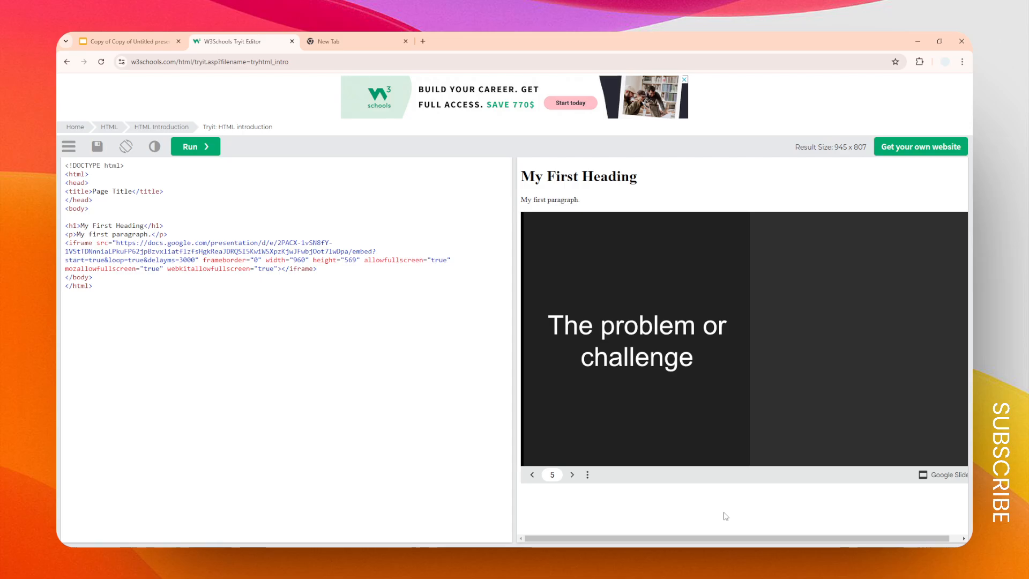
pyautogui.click(571, 475)
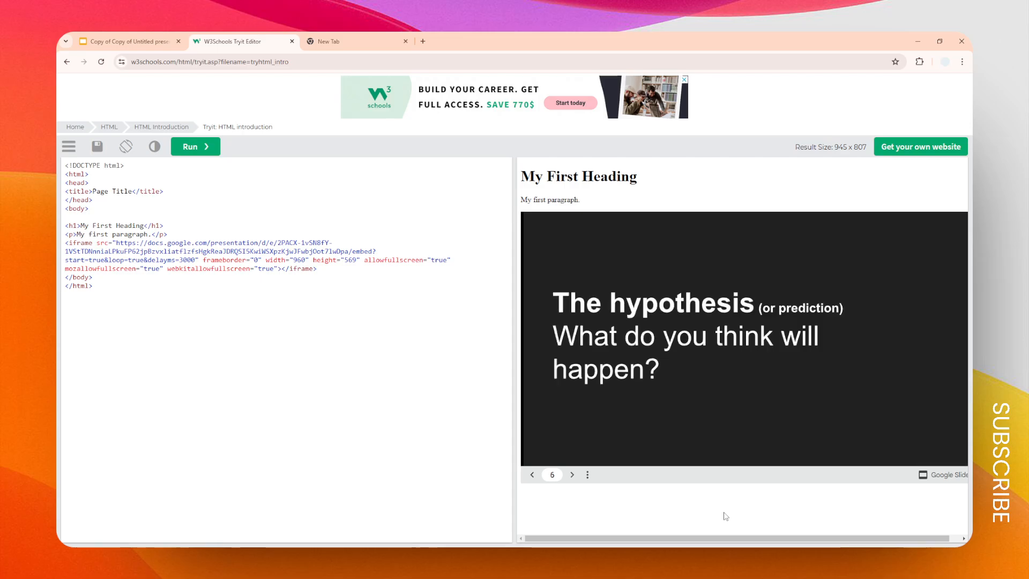
pyautogui.click(572, 475)
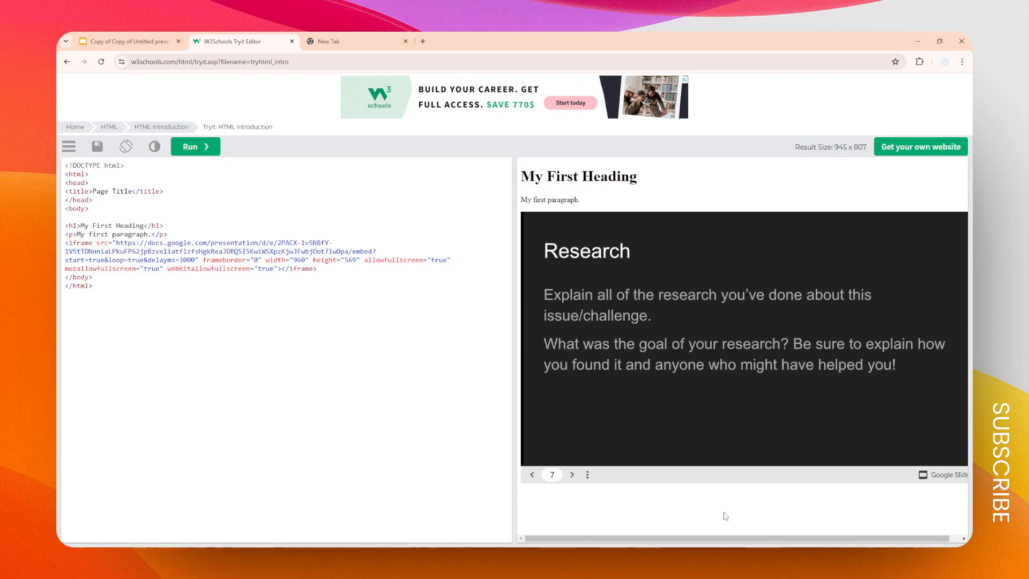